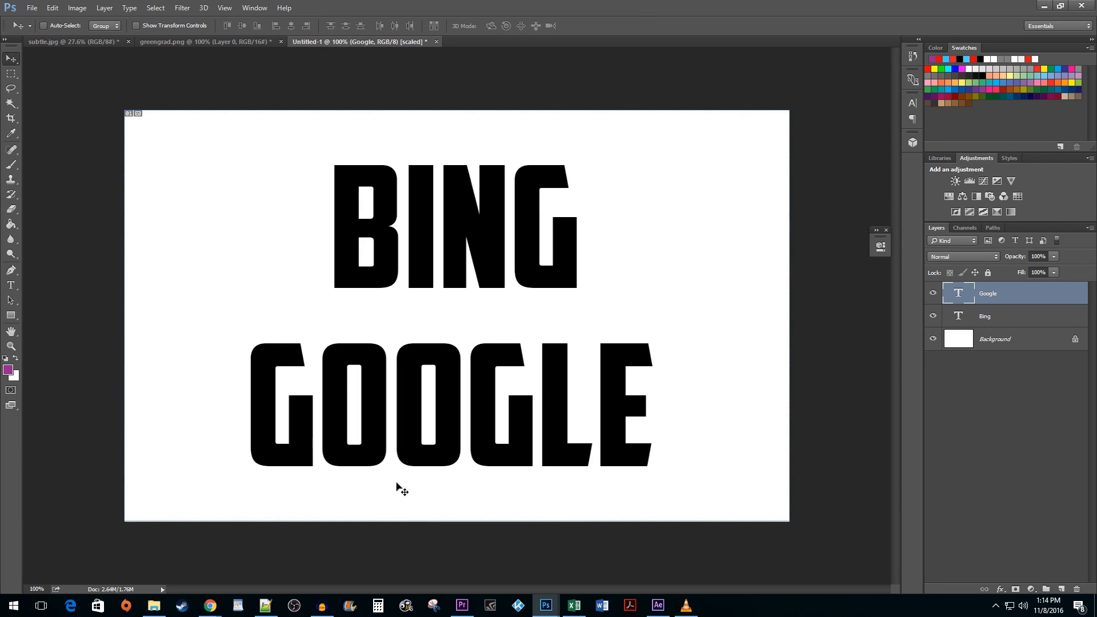
mouse_move(524, 423)
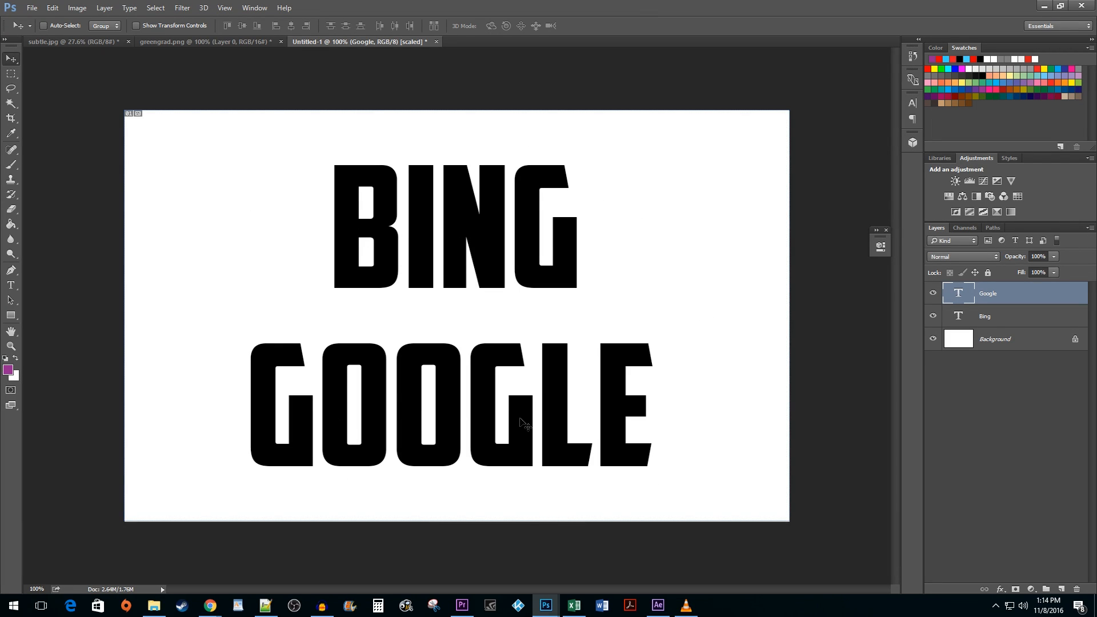
mouse_move(299, 342)
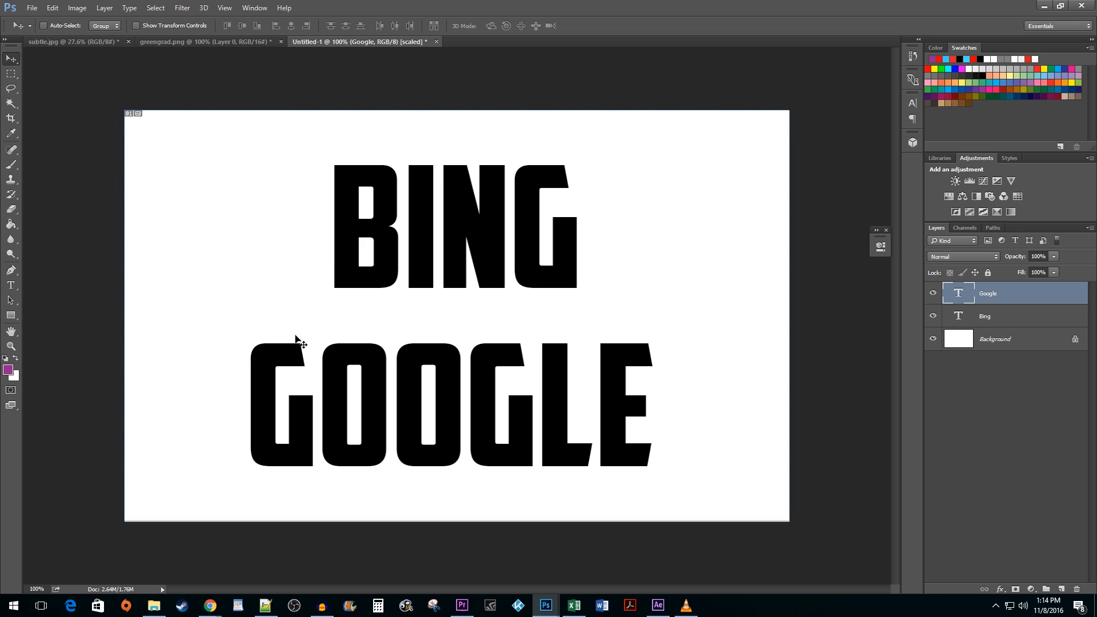
Switch to the Slice Tool from the Crop tool flyout to draw slices.
left_click(11, 118)
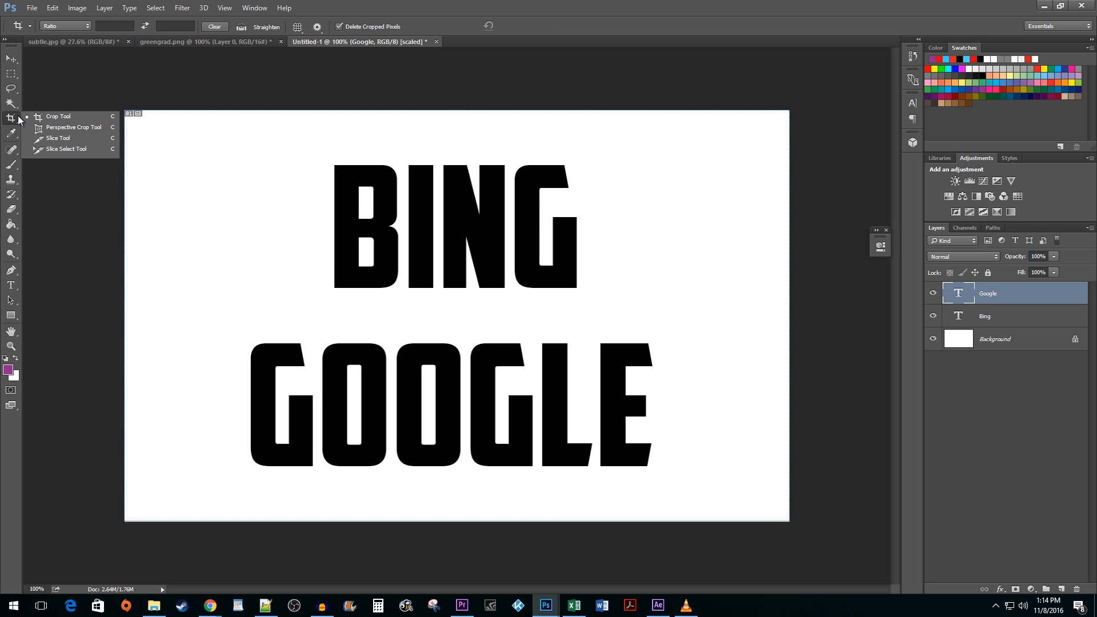
mouse_move(56, 138)
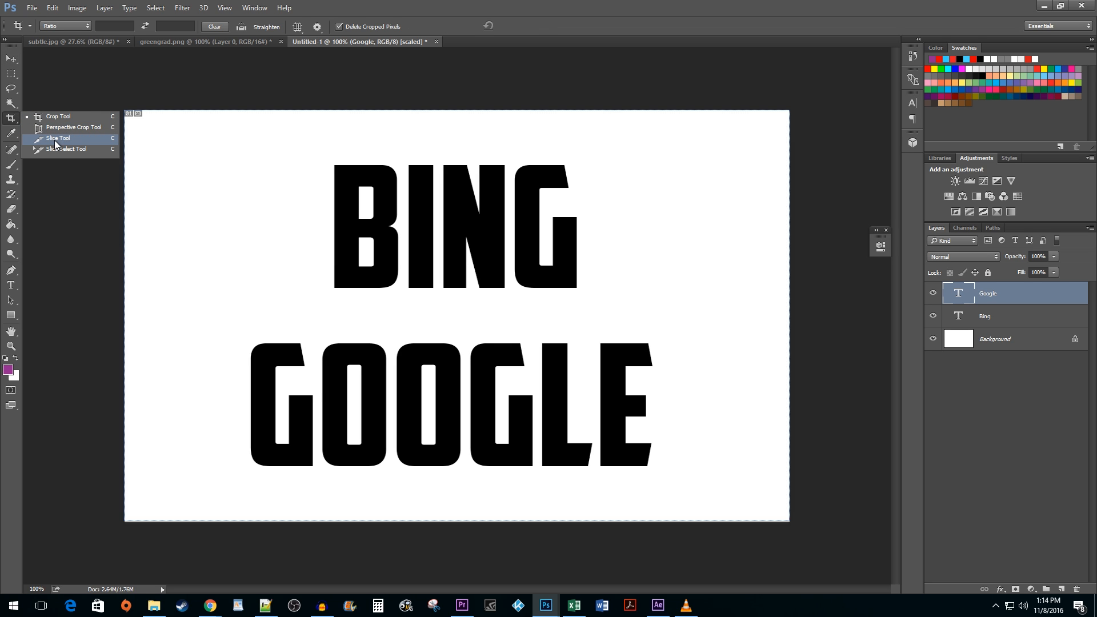
left_click(57, 138)
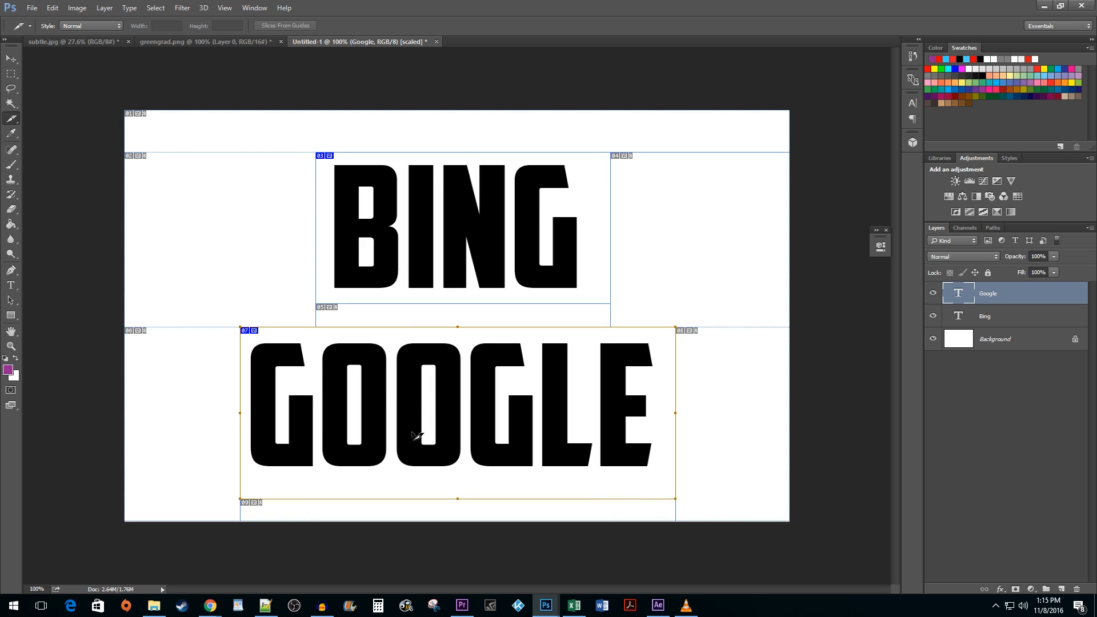
mouse_move(418, 241)
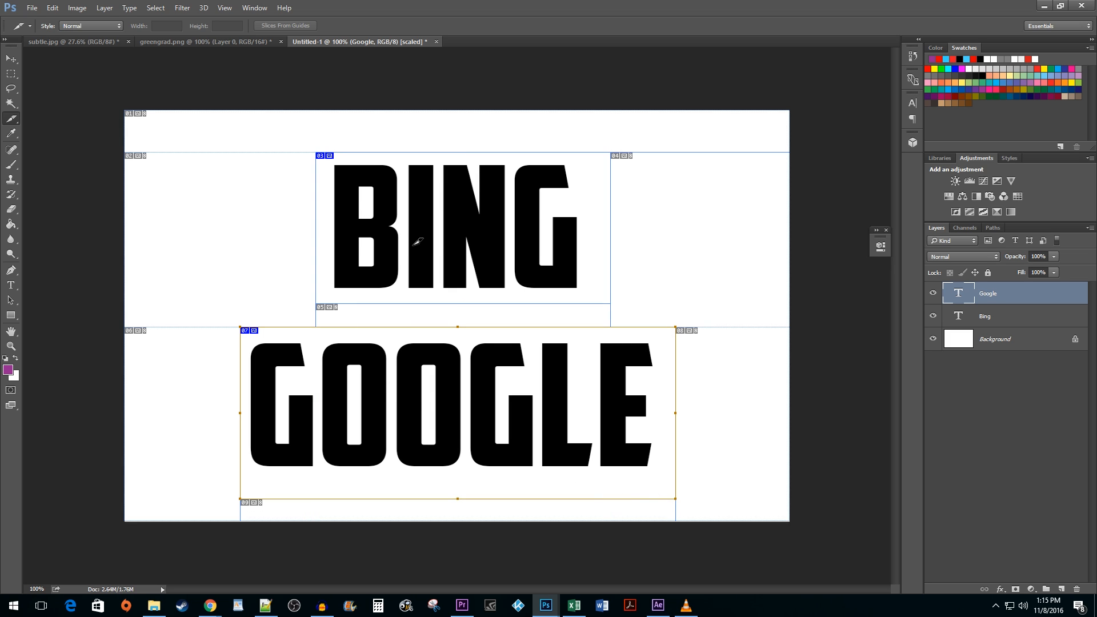
right_click(417, 241)
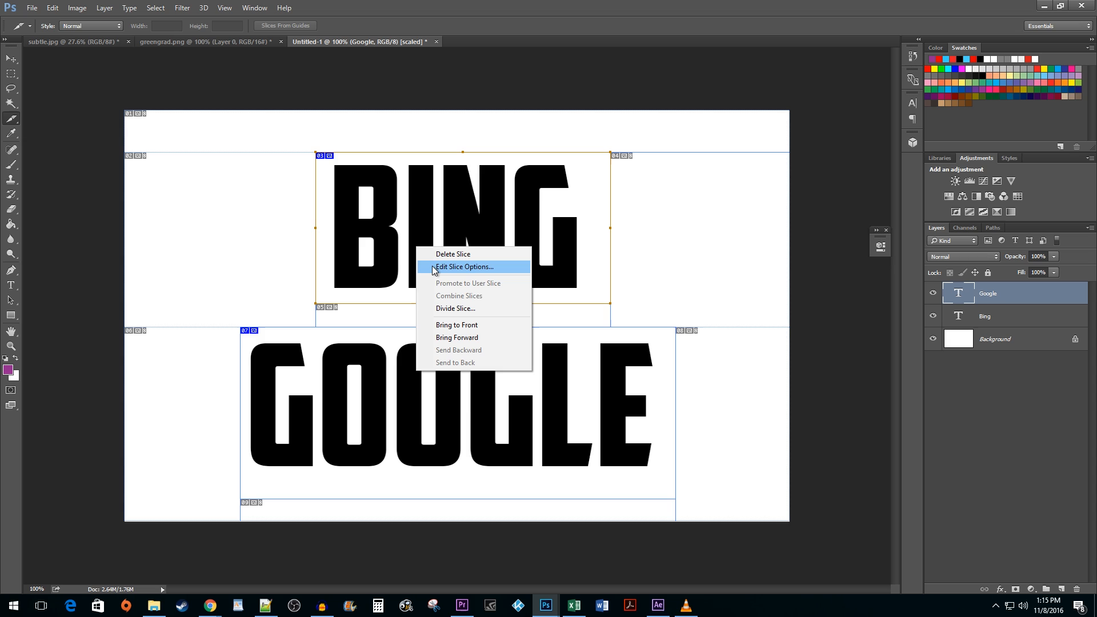
left_click(464, 267)
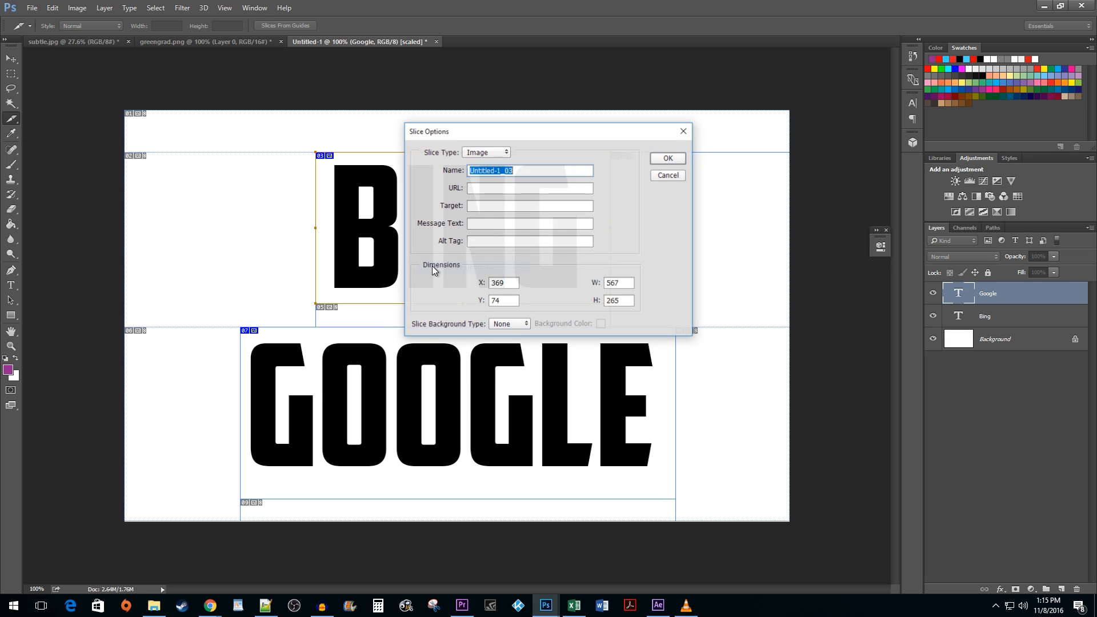
type("B")
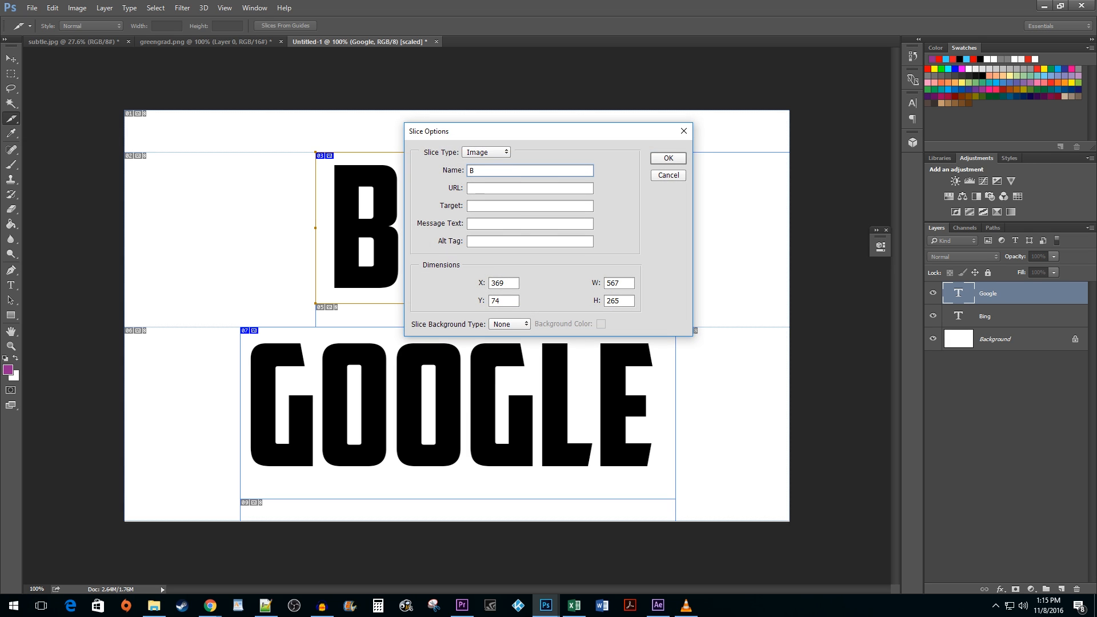
type("ing")
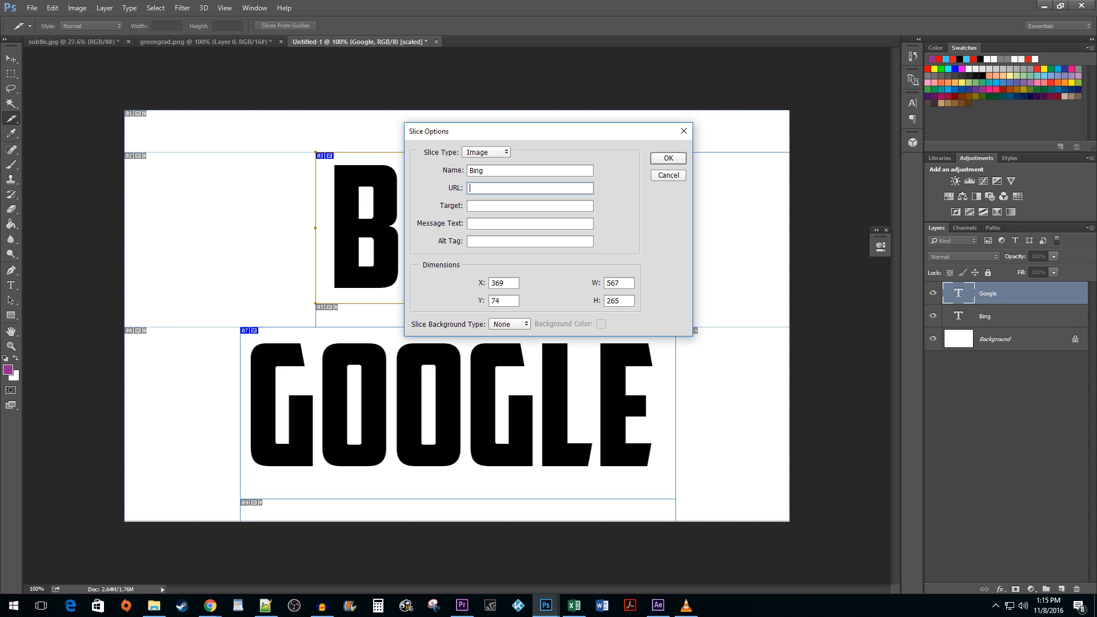
type("http")
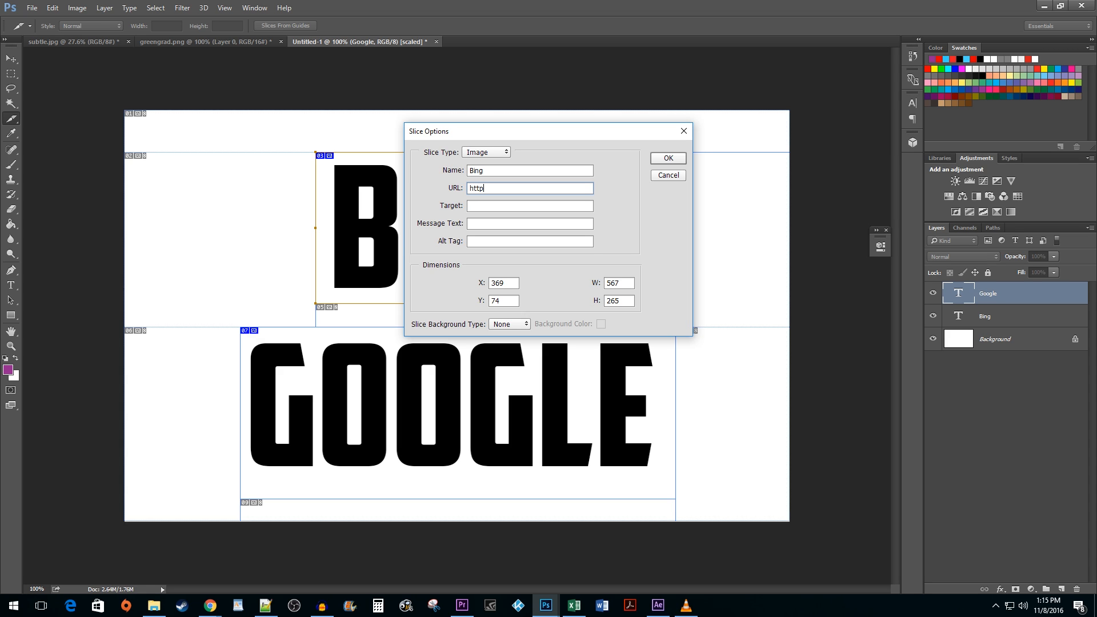
type("://bing.c")
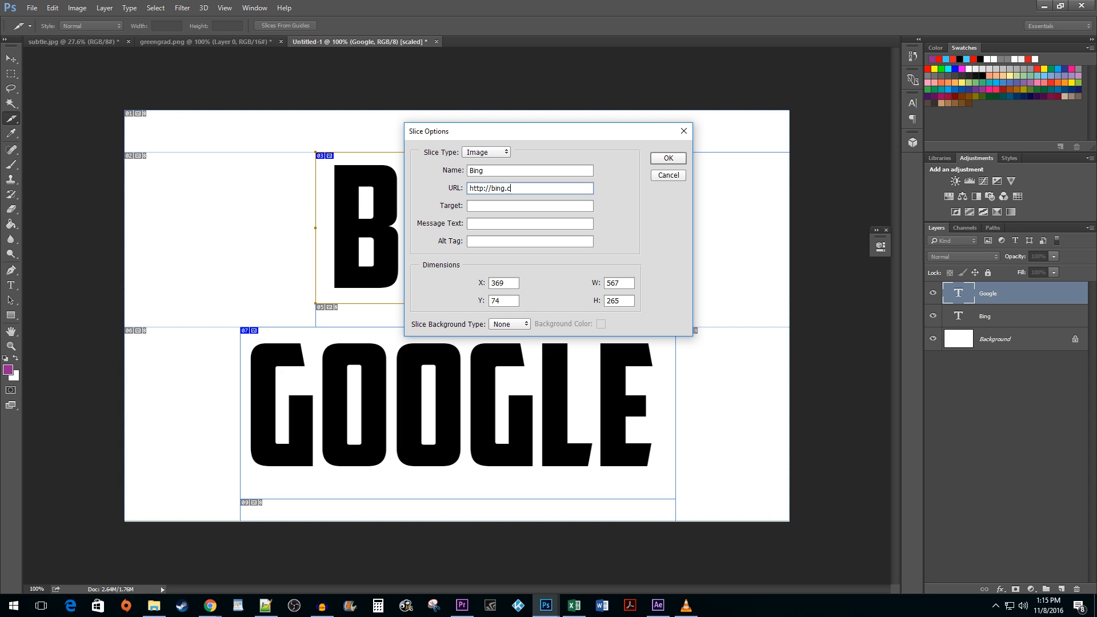
type("om")
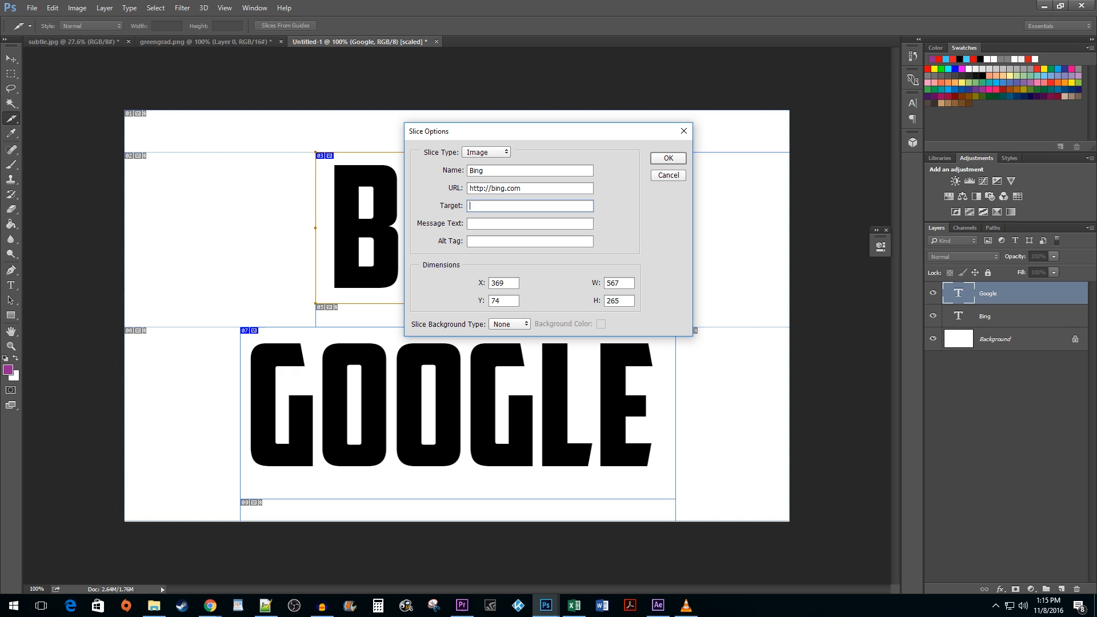
type("_blank")
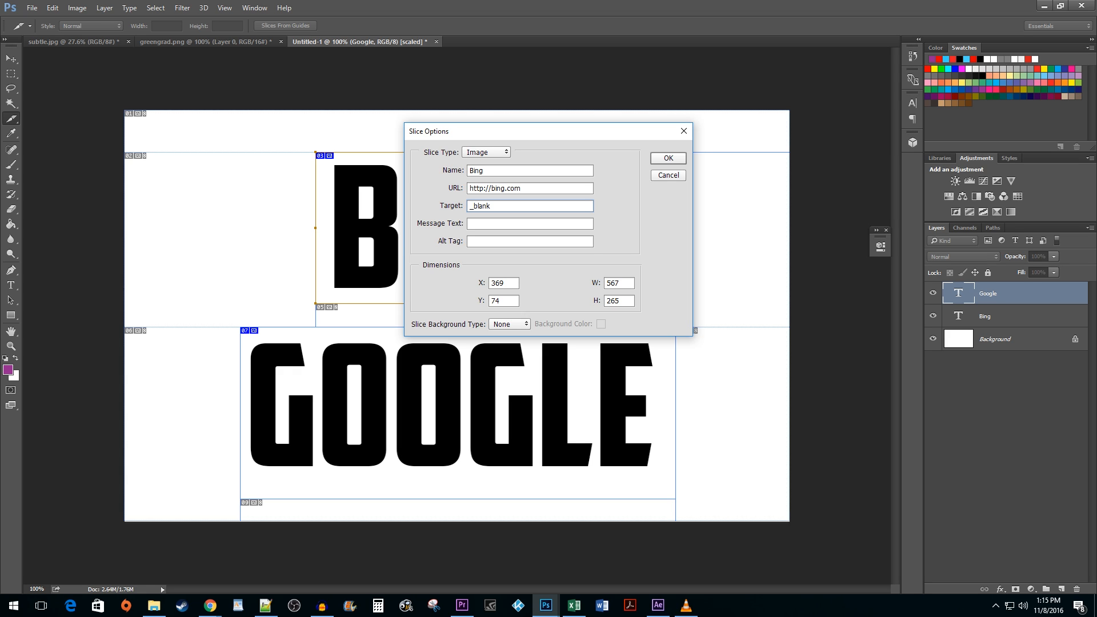
mouse_move(657, 168)
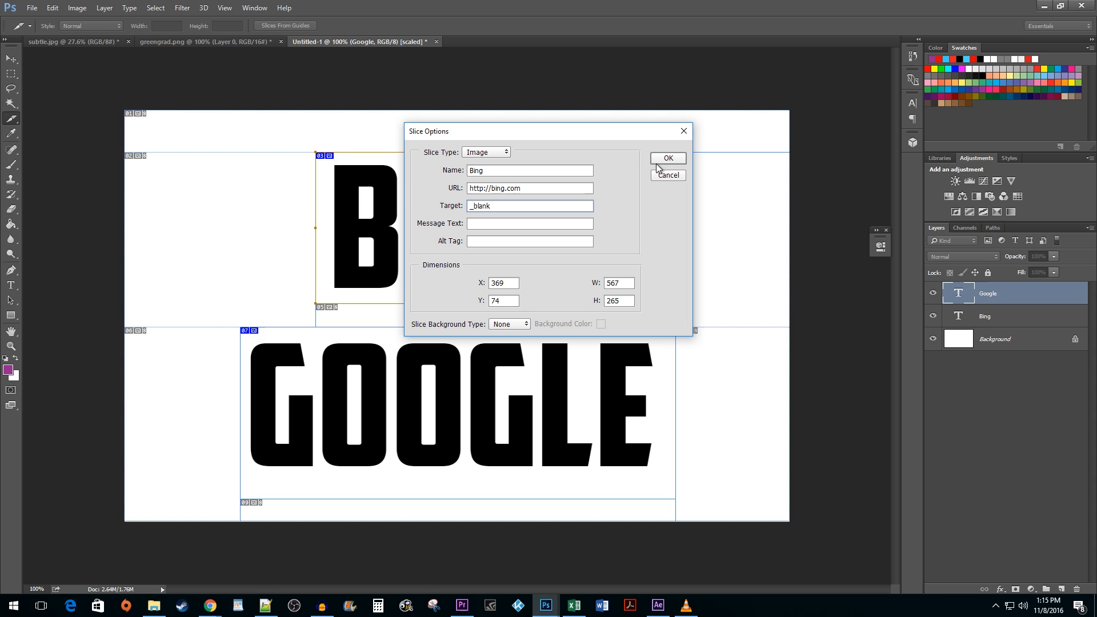
left_click(666, 158)
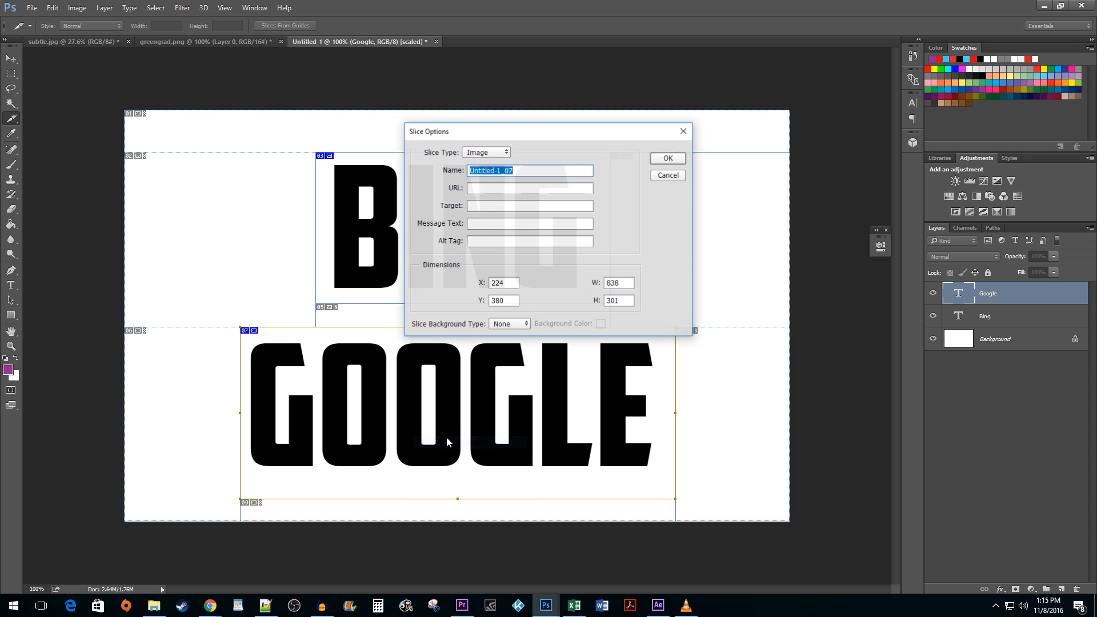
type("http://google.com")
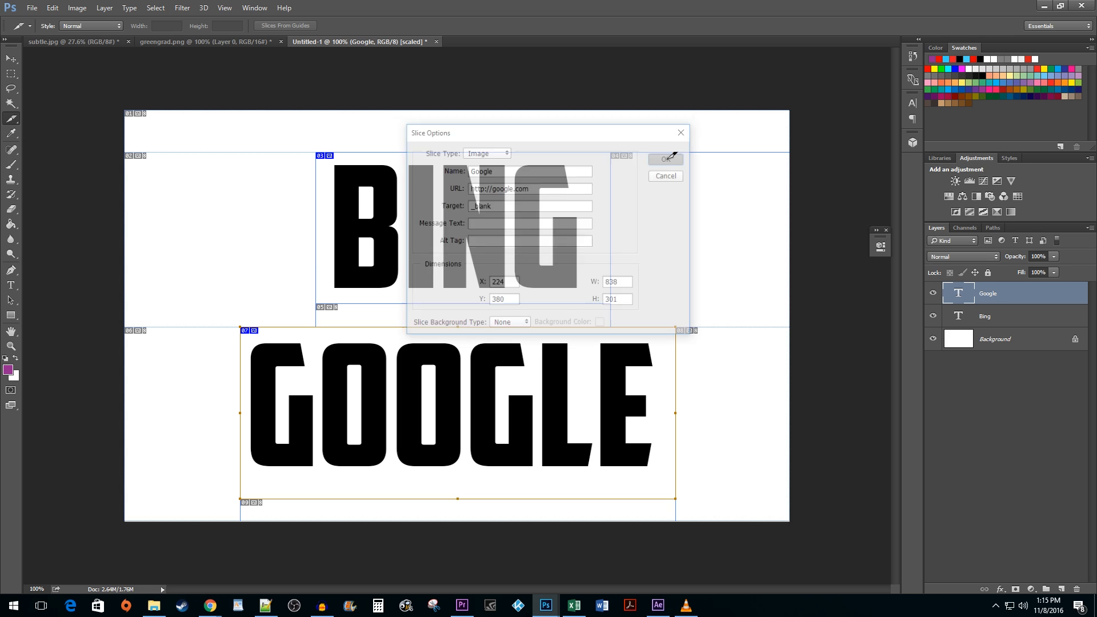
left_click(663, 159)
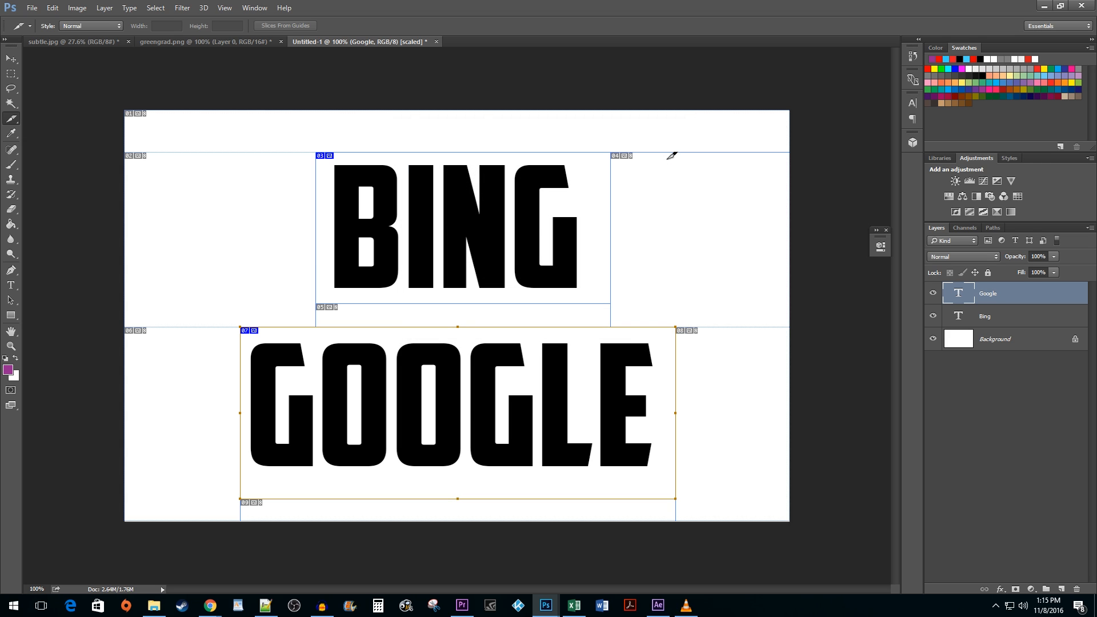
mouse_move(60, 18)
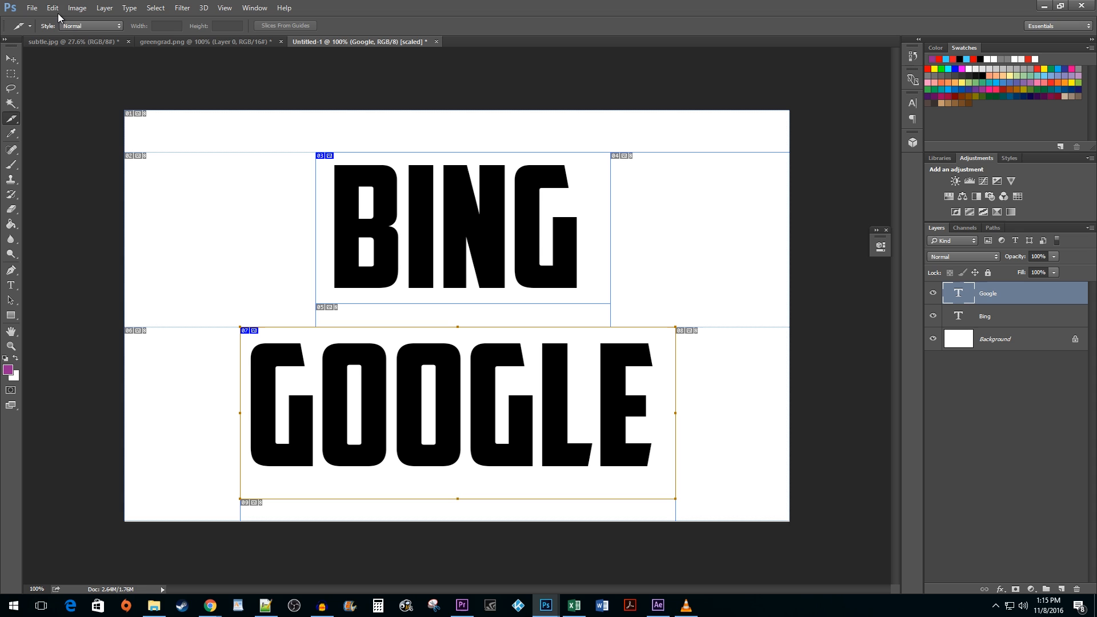
Bring up Save for Web (Legacy) and choose PNG-24 as the output format.
left_click(32, 7)
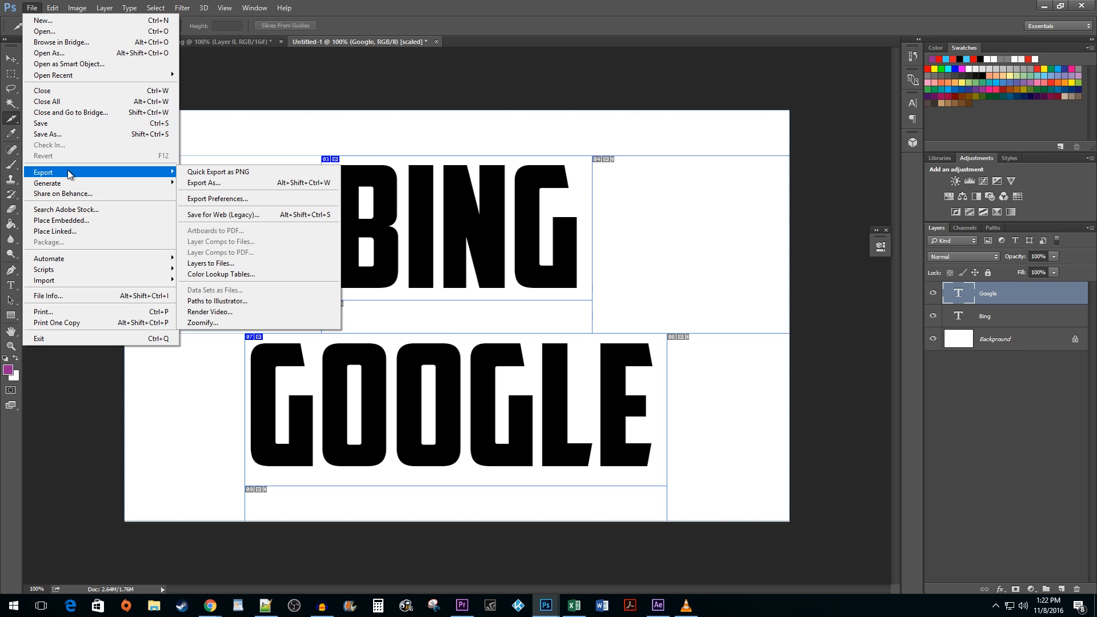
mouse_move(221, 215)
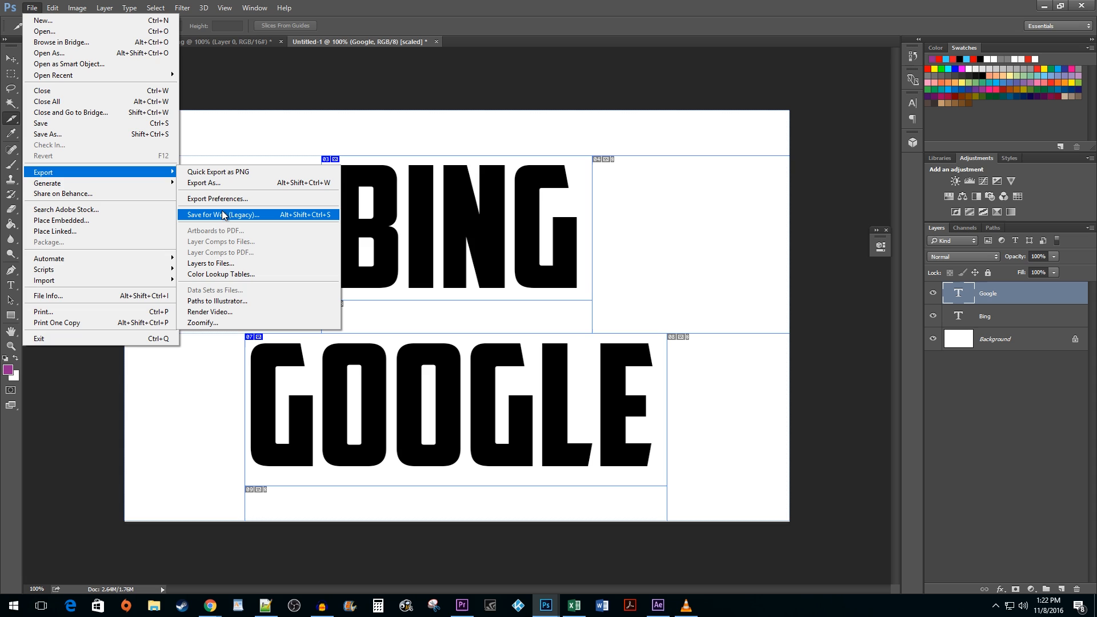
left_click(222, 214)
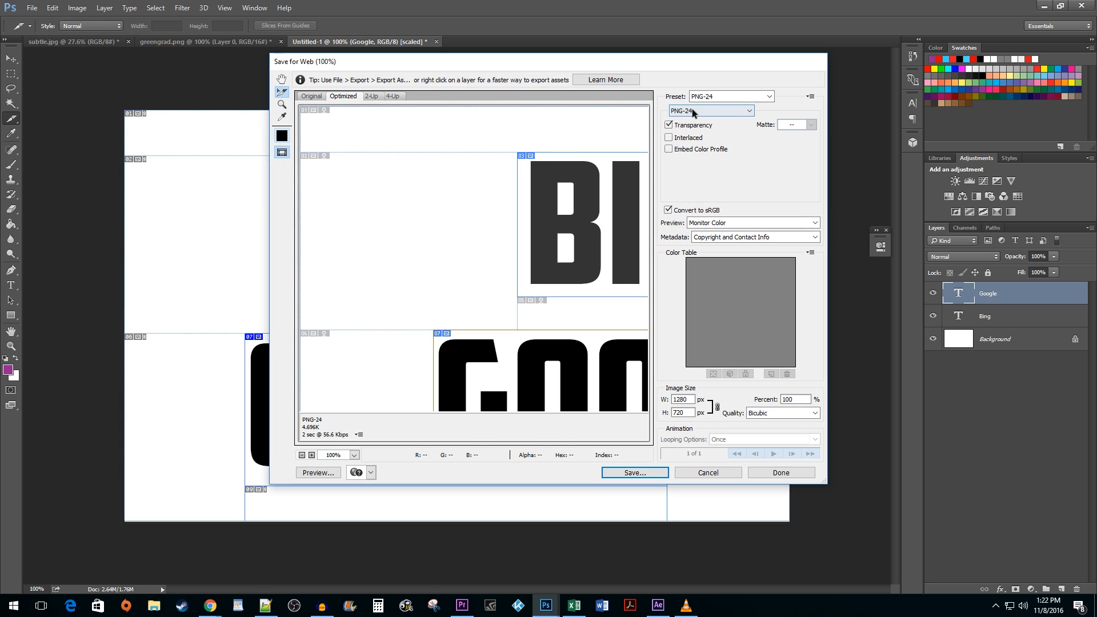
left_click(711, 111)
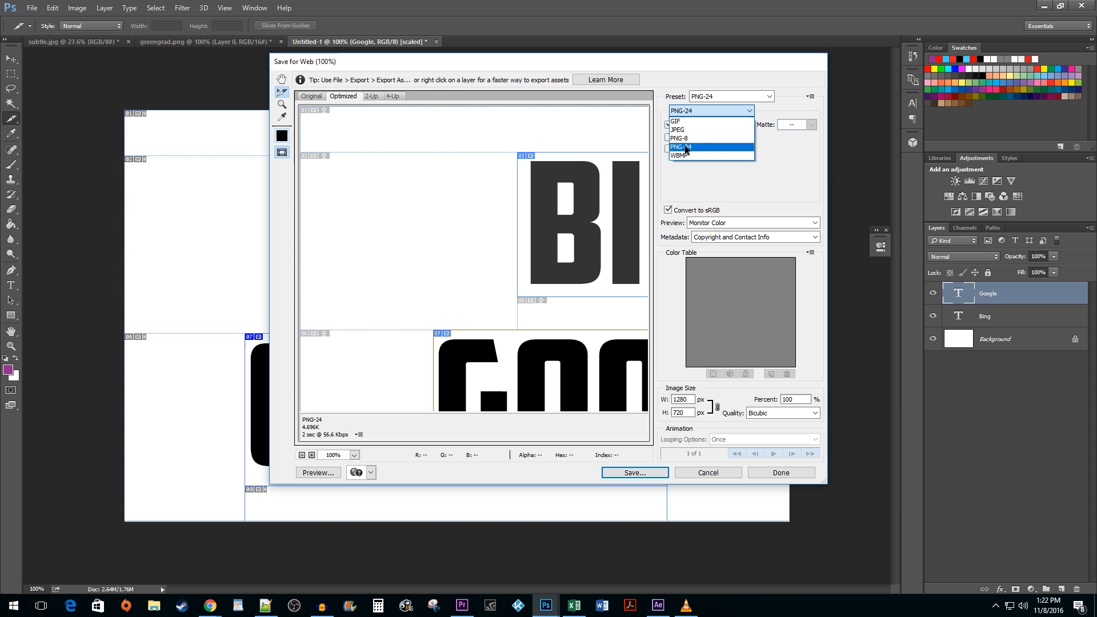
left_click(684, 147)
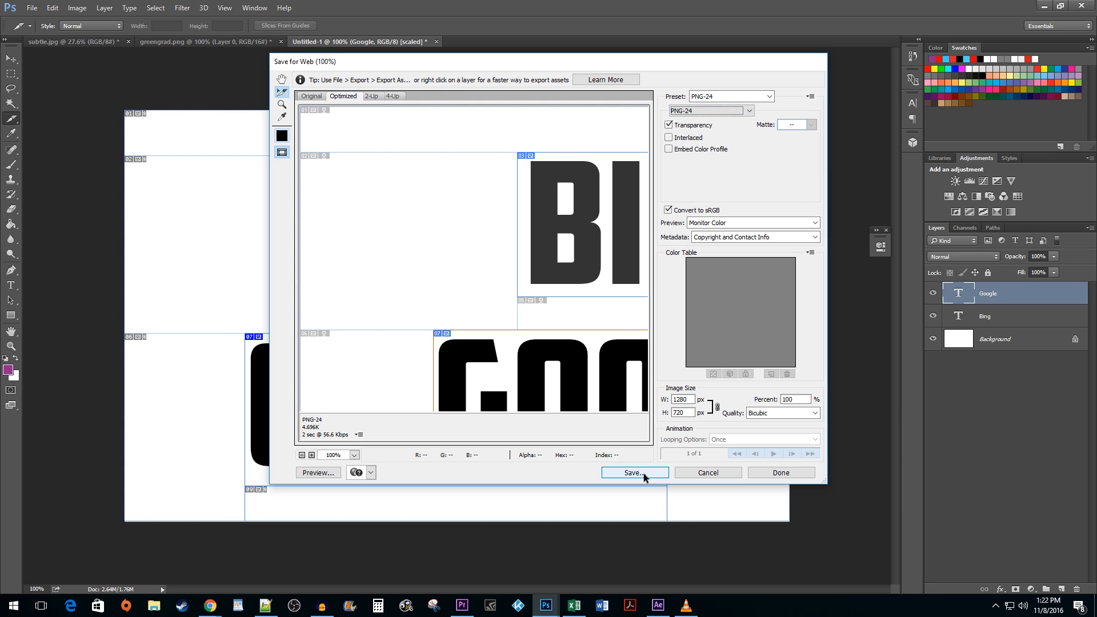
Save the sliced output as HTML and Images named 'Searches' in the 000WebPage folder.
left_click(634, 473)
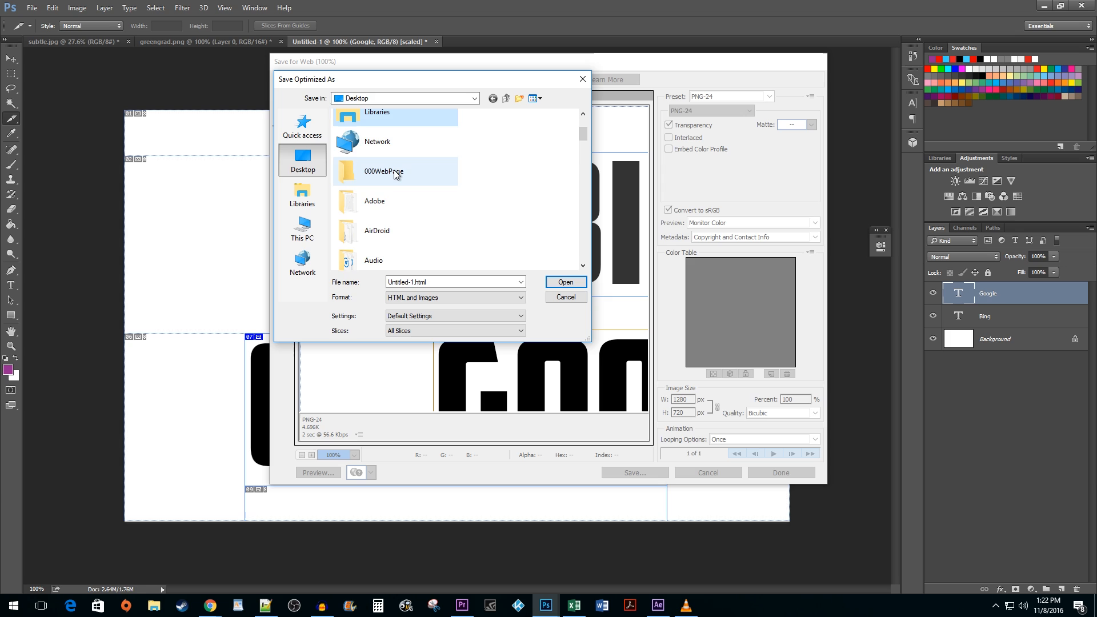
double_click(383, 172)
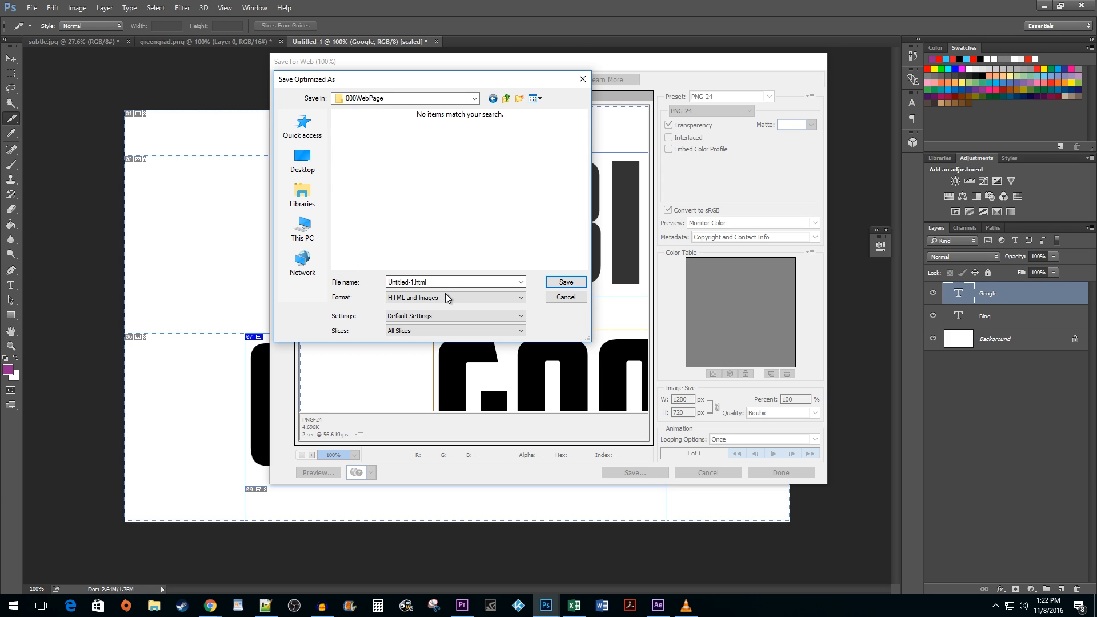
type("Searches")
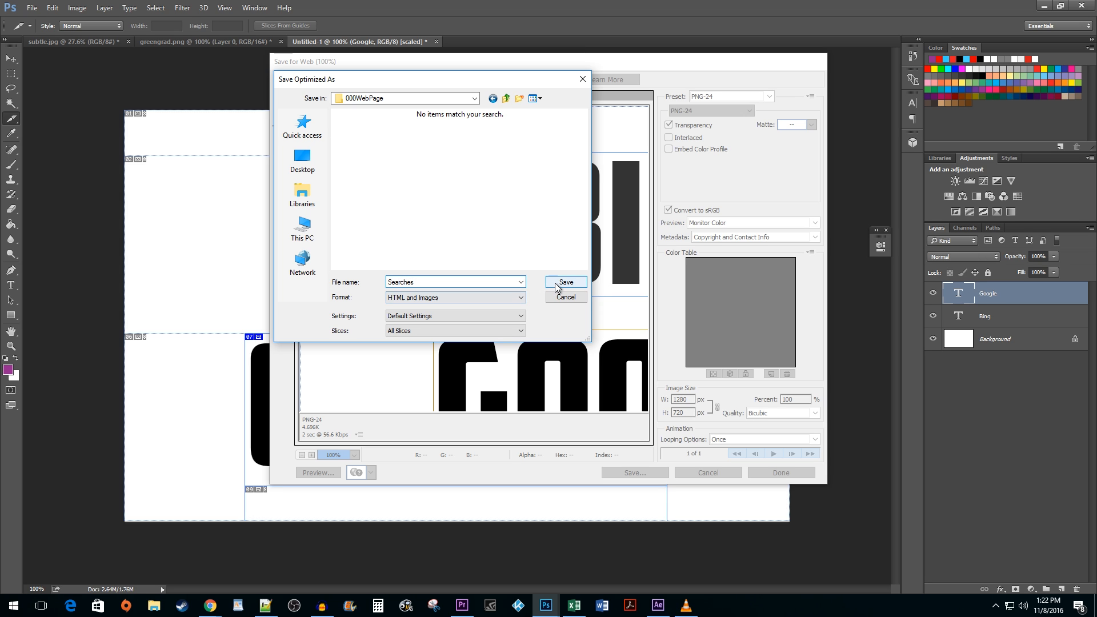
left_click(565, 282)
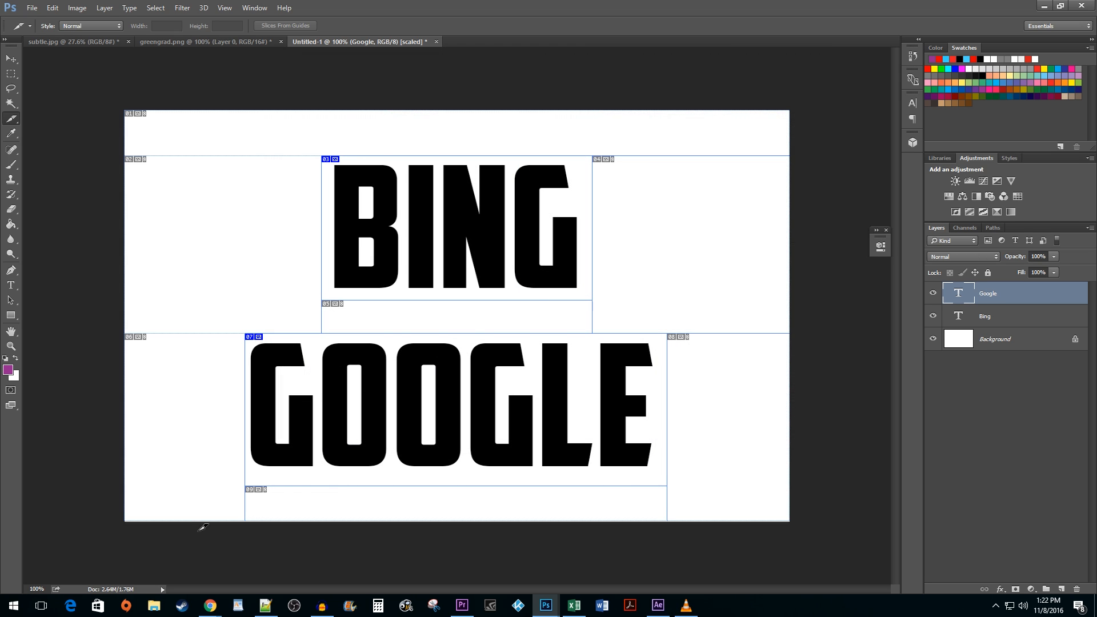
Show the 000WebPage folder with its images folder and select the Searches file.
left_click(153, 605)
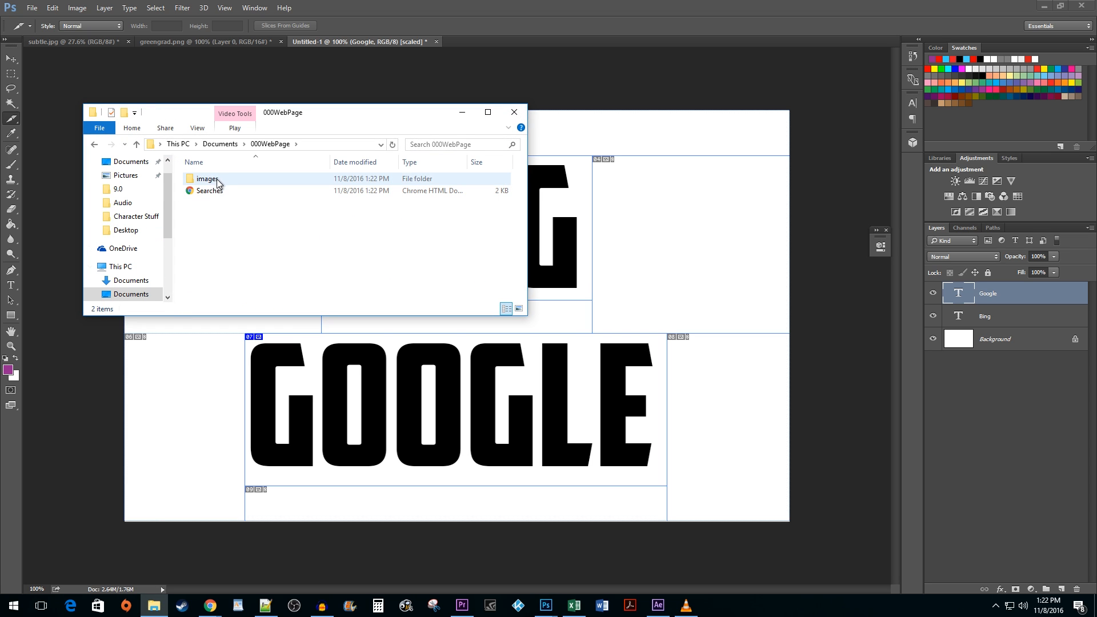
mouse_move(223, 185)
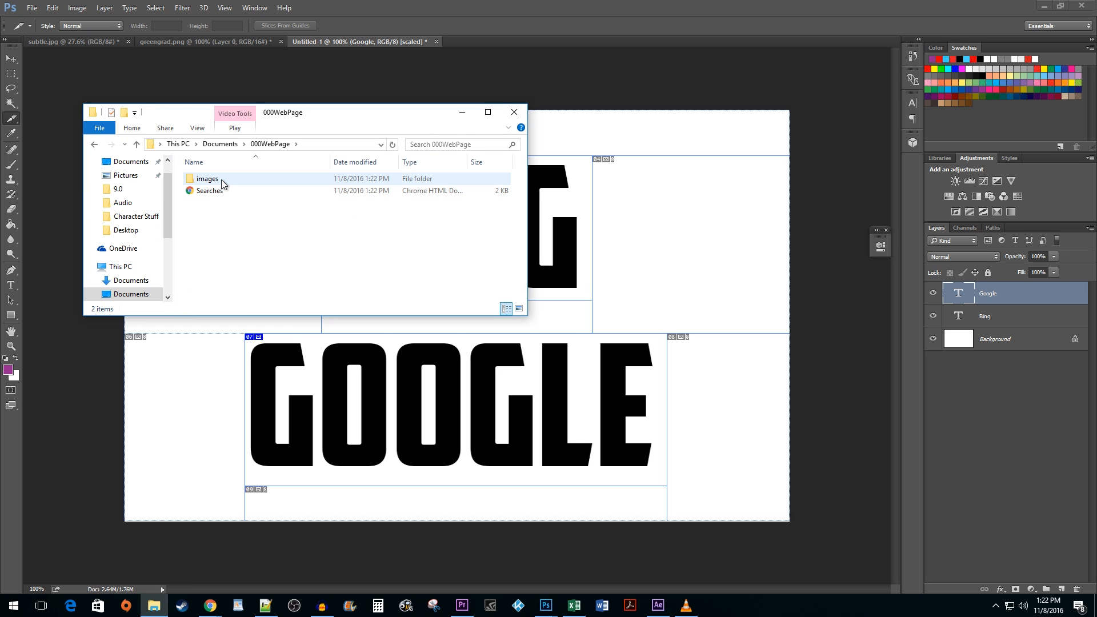
left_click(209, 191)
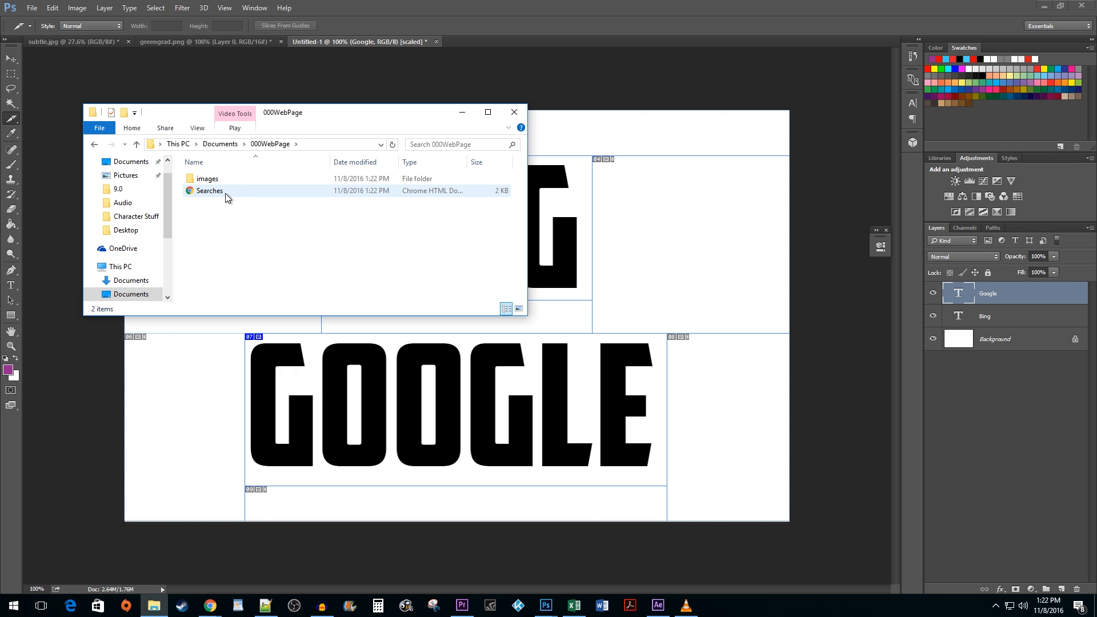
Load Searches.html in Chrome and follow the BING and GOOGLE slice links.
double_click(209, 190)
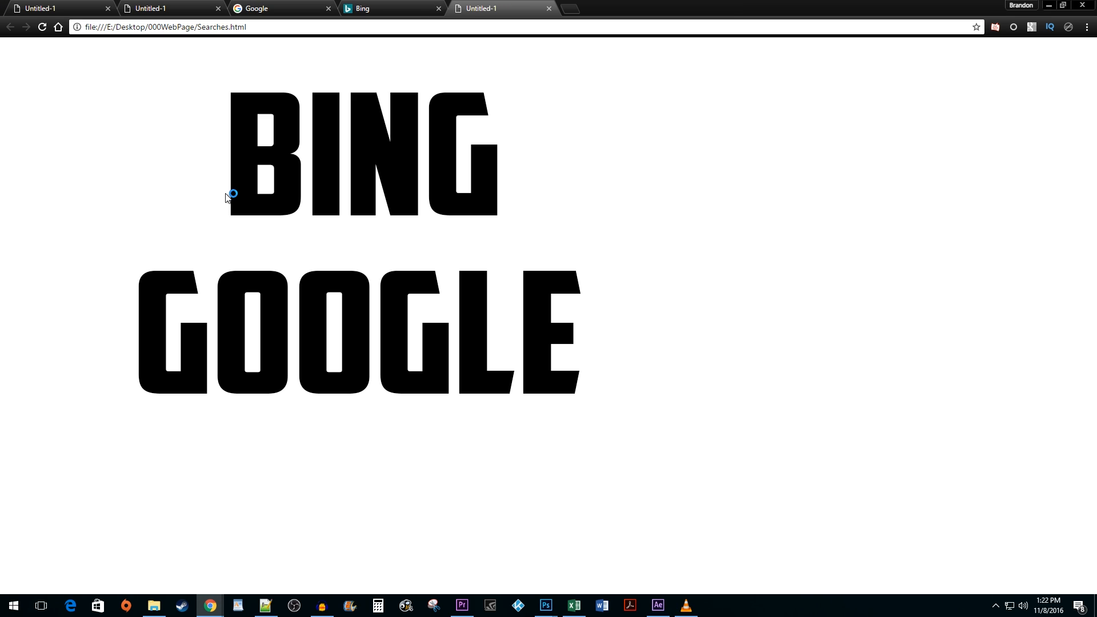
mouse_move(331, 188)
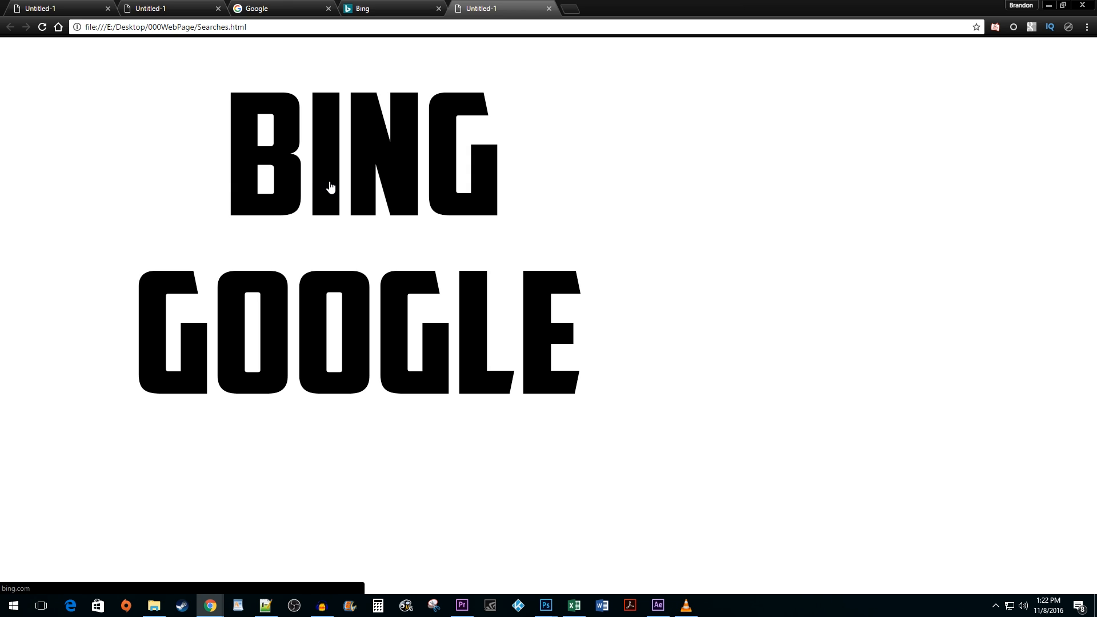
left_click(358, 154)
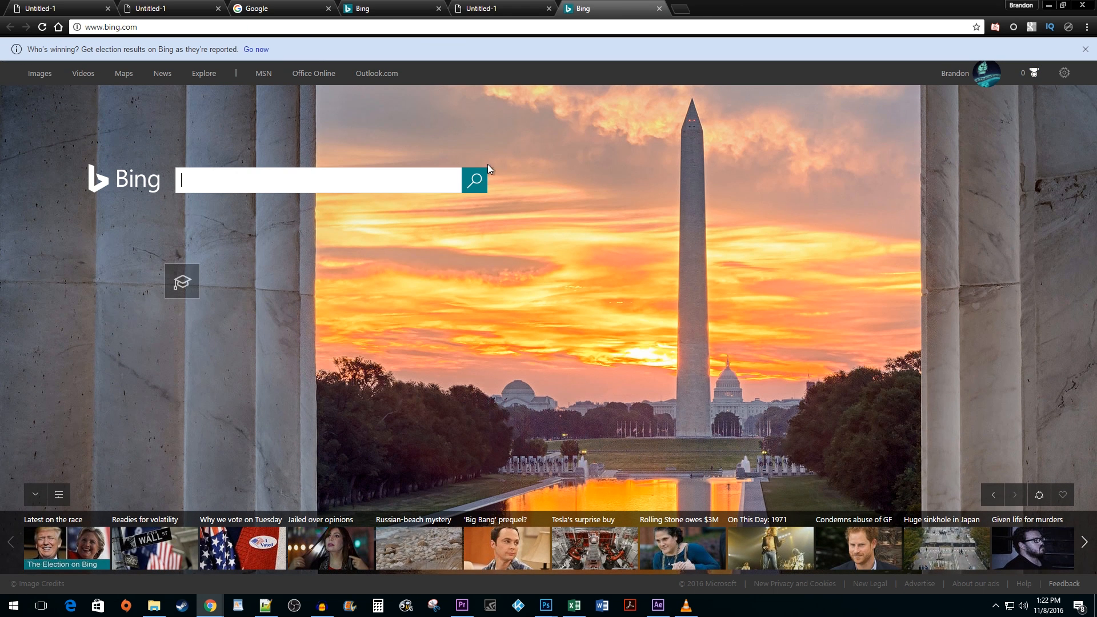
left_click(613, 8)
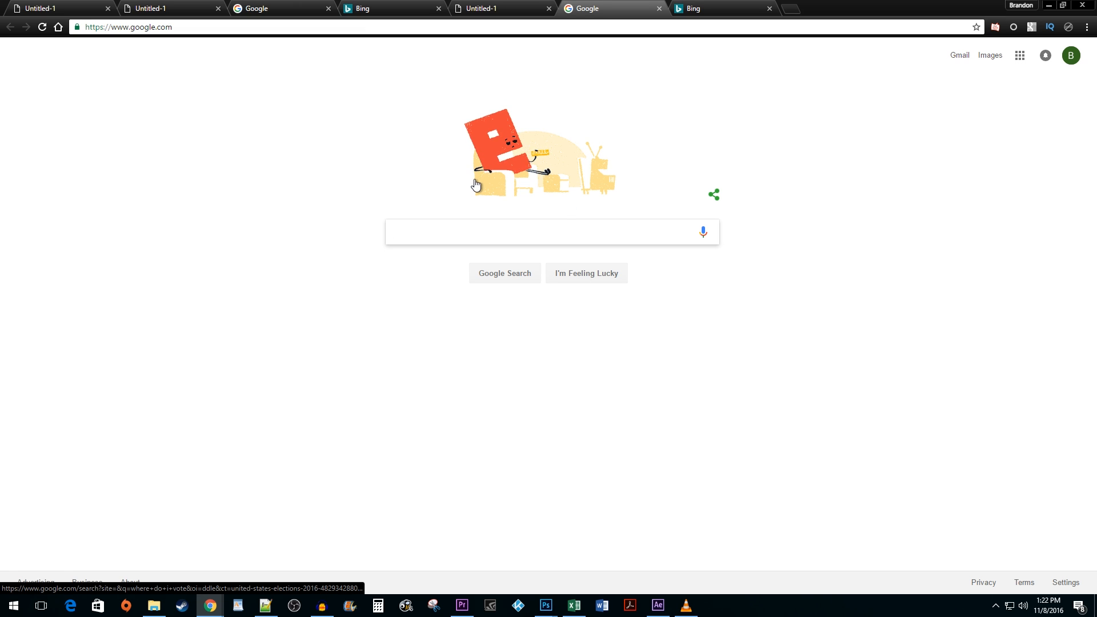